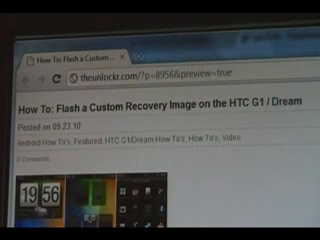
pyautogui.scroll(-3)
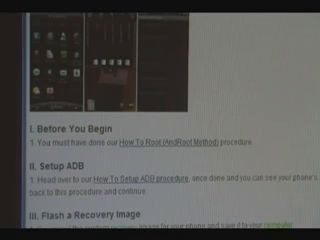
pyautogui.scroll(-3)
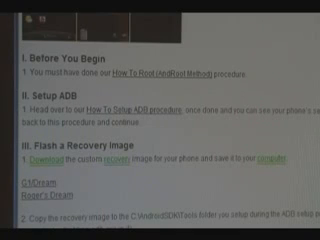
pyautogui.scroll(-3)
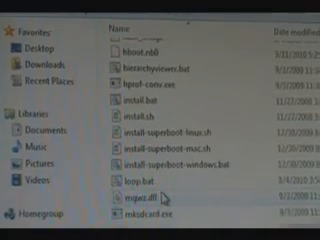
pyautogui.scroll(-3)
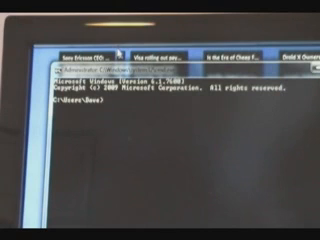
pyautogui.write('cd c:\\androidsdk\\tools')
pyautogui.write('adb push')
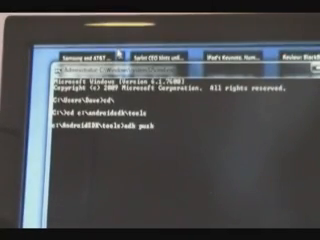
pyautogui.write('recovery.img /sd')
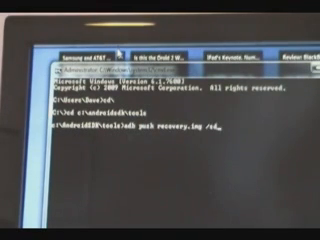
pyautogui.write('card')
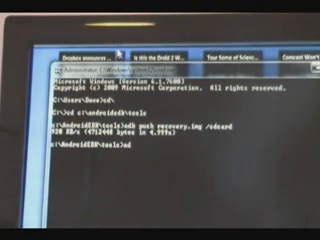
pyautogui.write('adb push flash_image')
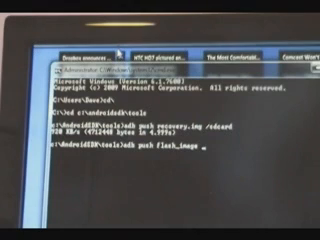
pyautogui.write('/sdcard')
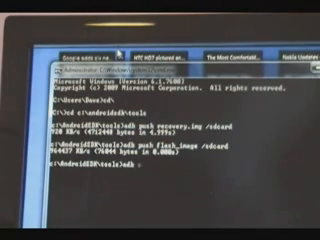
pyautogui.write('adb shell')
pyautogui.write('./flash_image ')
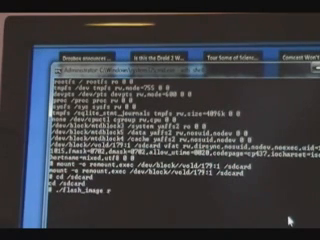
pyautogui.write('recovery')
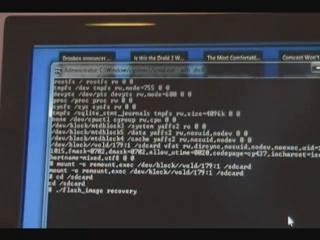